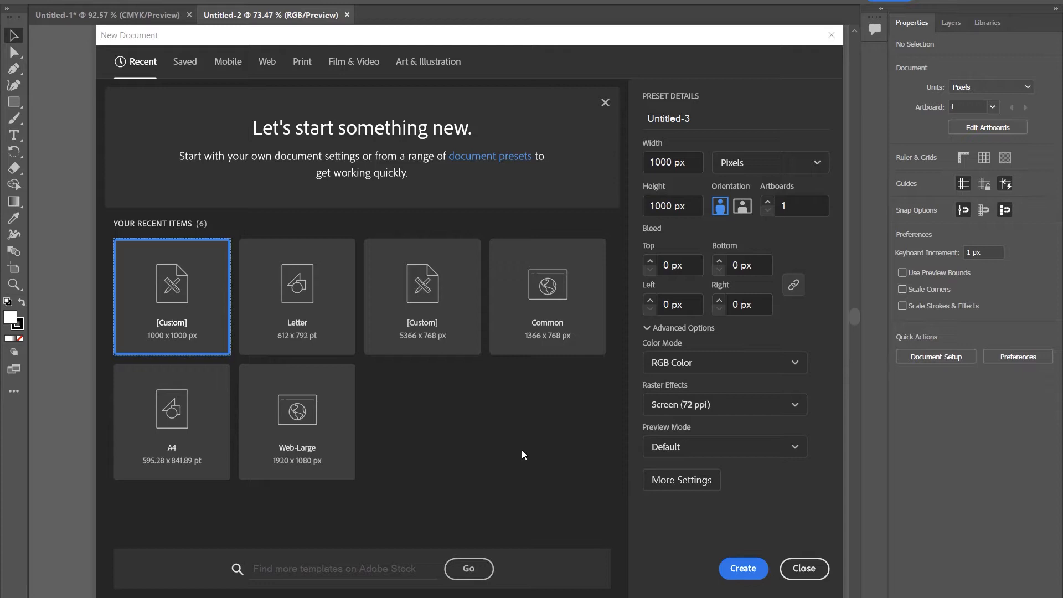
mouse_move(508, 426)
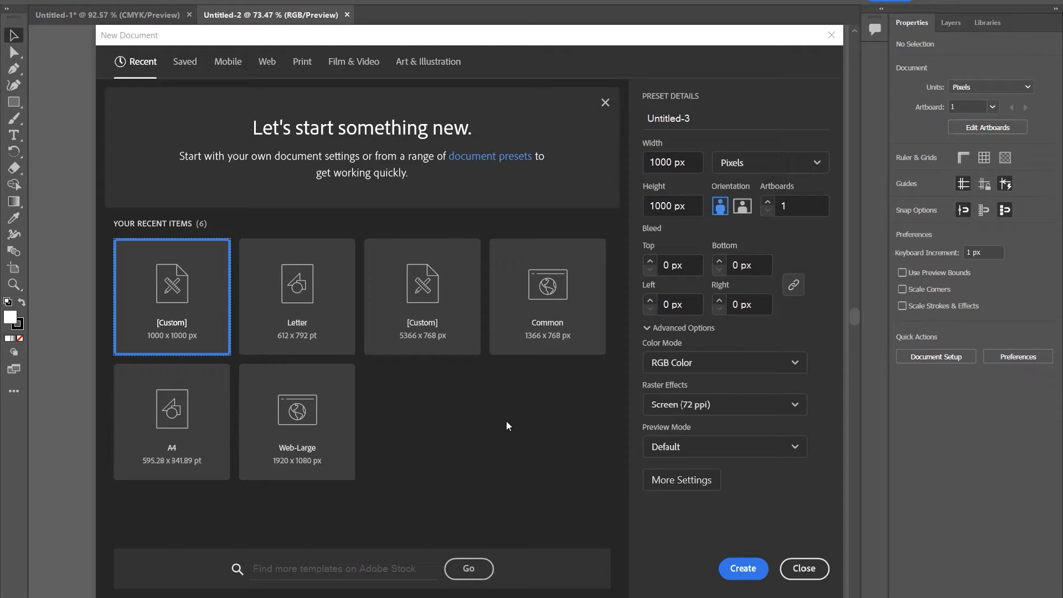
Create the new blank 1000 × 1000 px document from the custom preset.
click(742, 568)
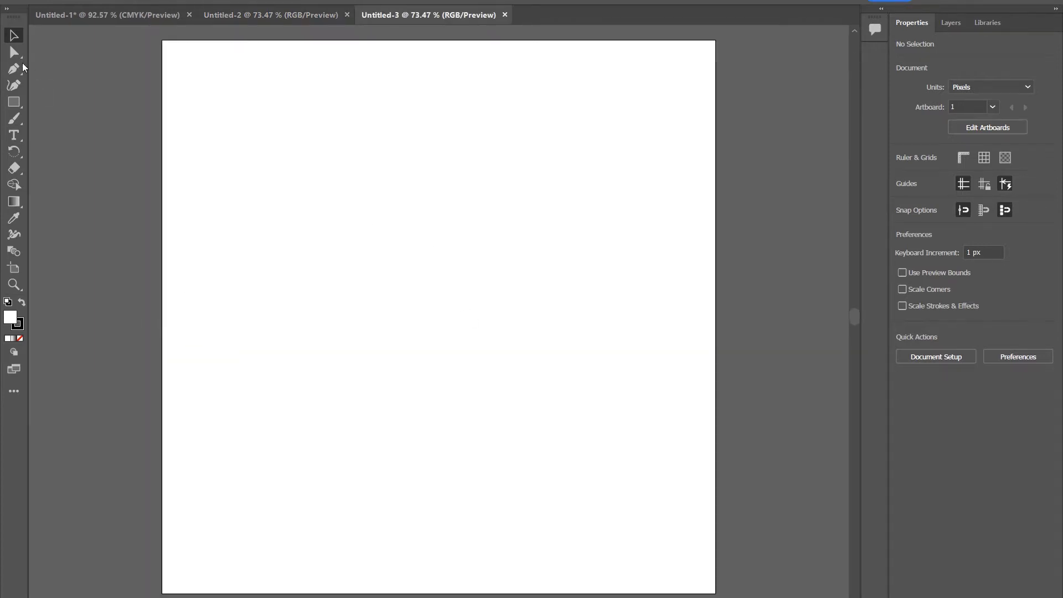
Draw a zigzag open path on the artboard with the Pen tool.
click(13, 68)
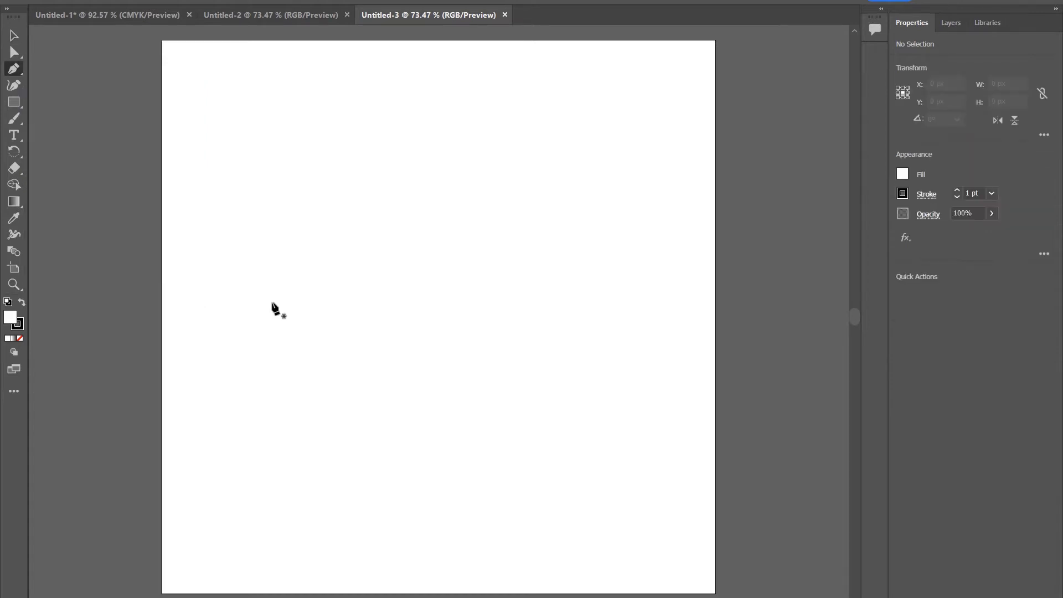
click(323, 522)
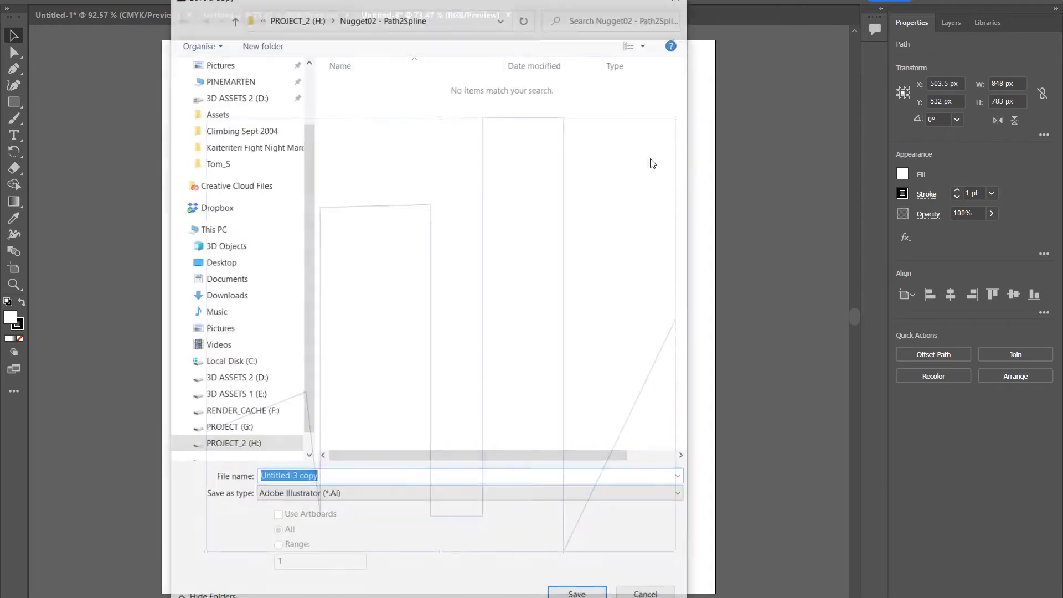
Save the drawing as an Illustrator file named Path_4_C4D.
text(Path_4_C4D)
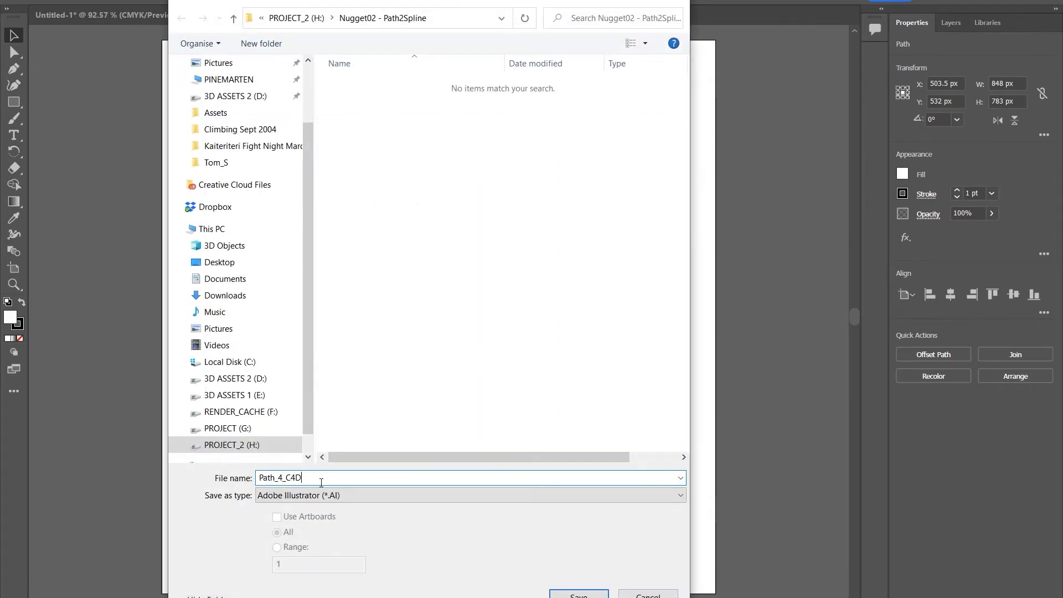
click(578, 596)
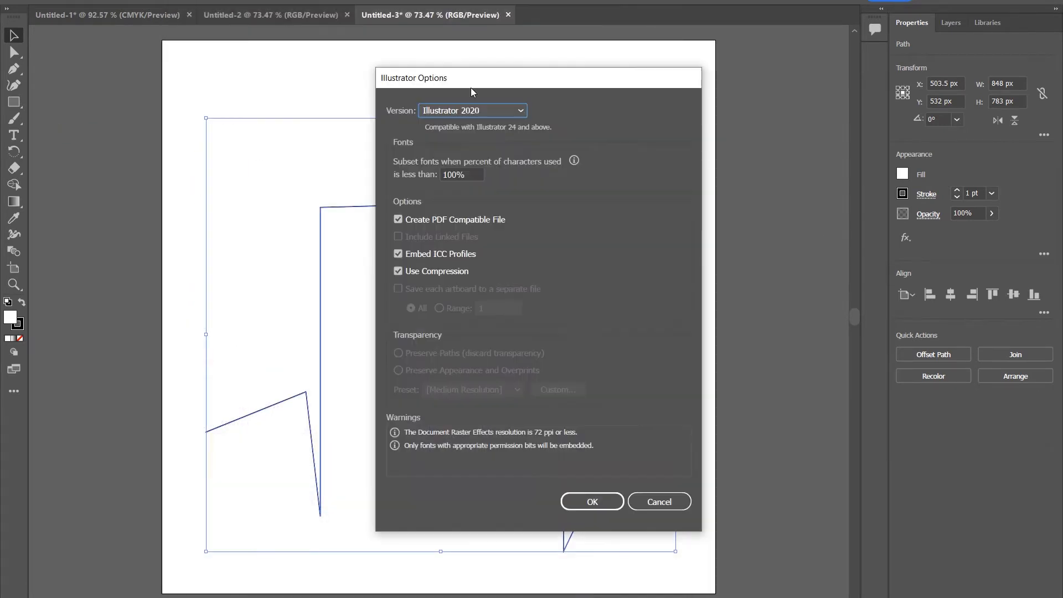
mouse_move(464, 117)
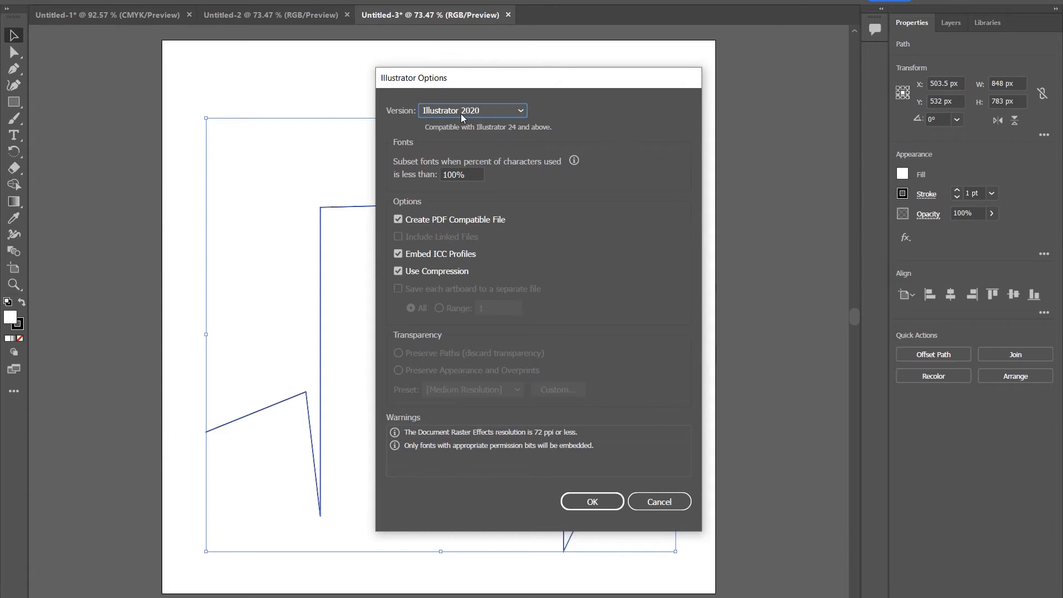
Save in Illustrator 8 legacy version and accept the older-format warning.
click(472, 111)
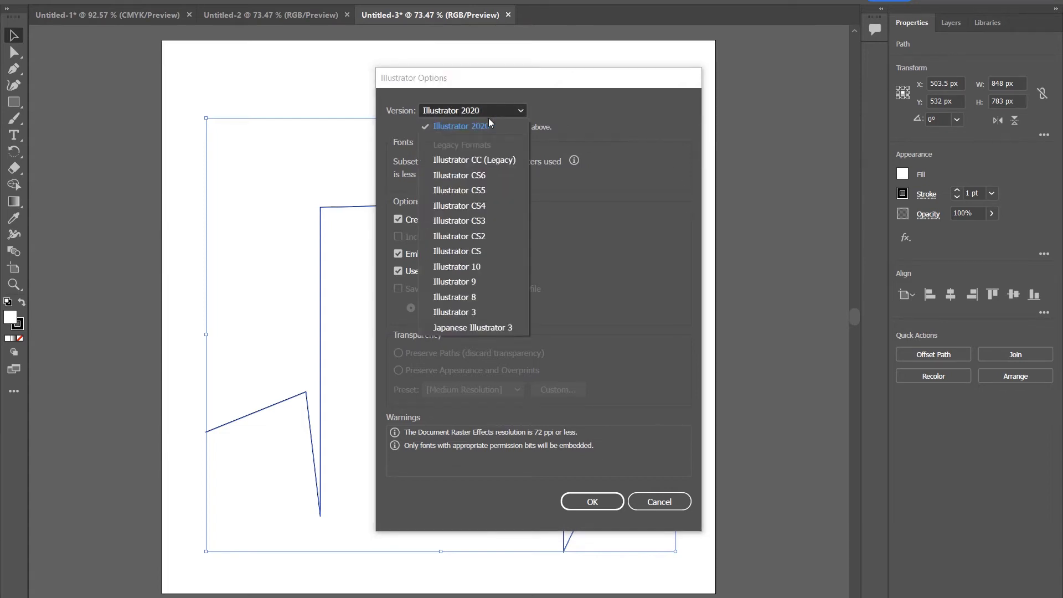
mouse_move(453, 137)
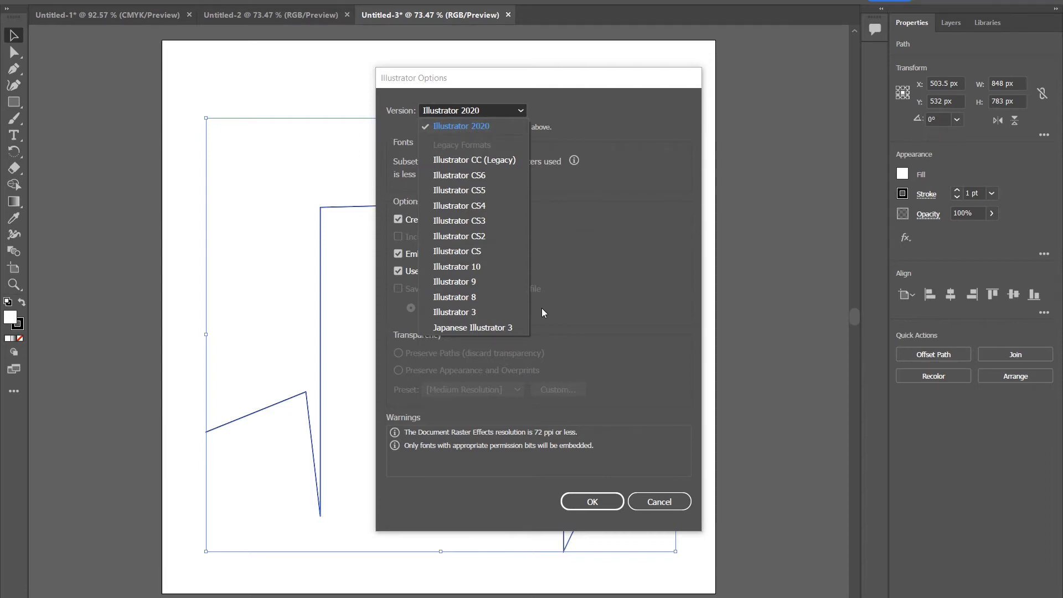
click(456, 296)
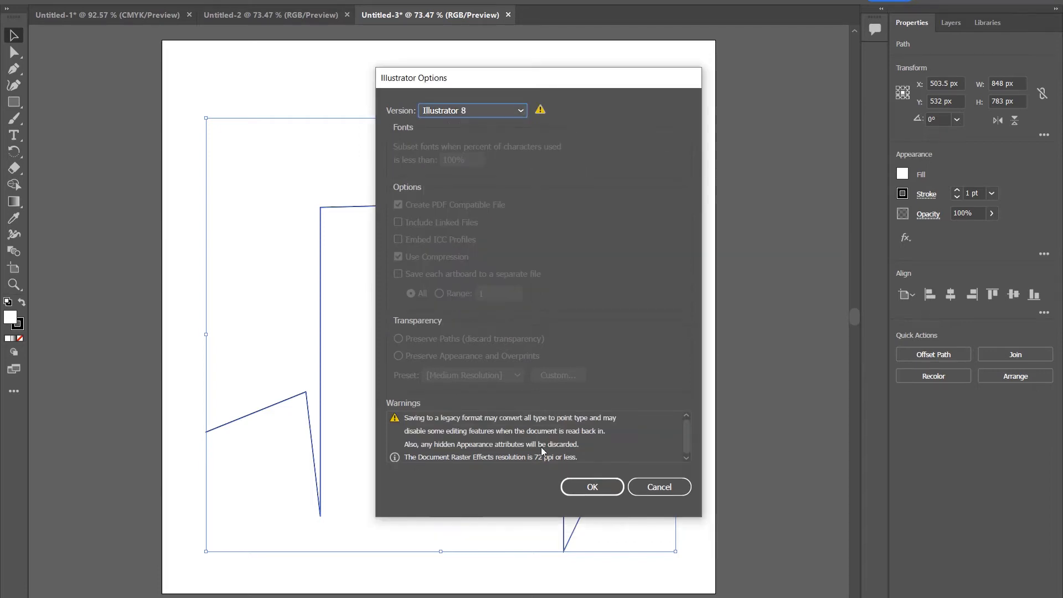
click(590, 487)
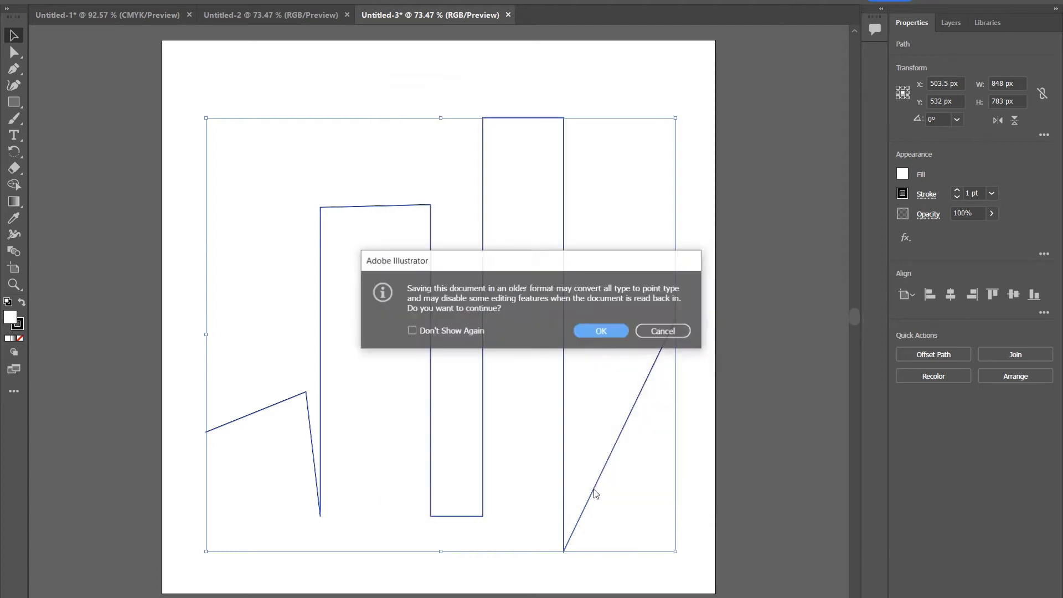
click(599, 331)
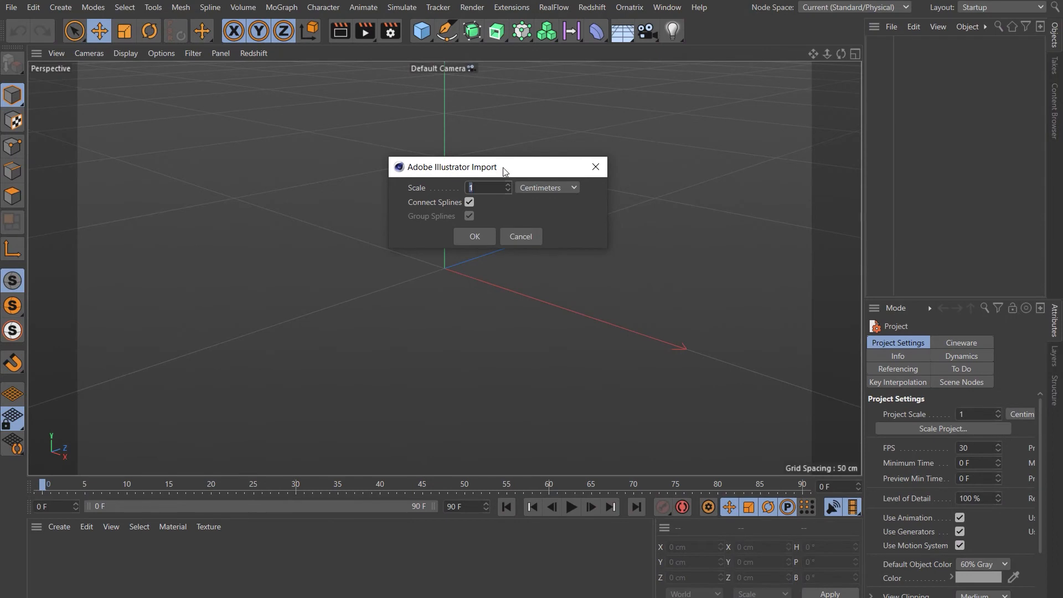
Merge Path_4_C4D.ai as connected splines at 1 cm scale.
click(474, 236)
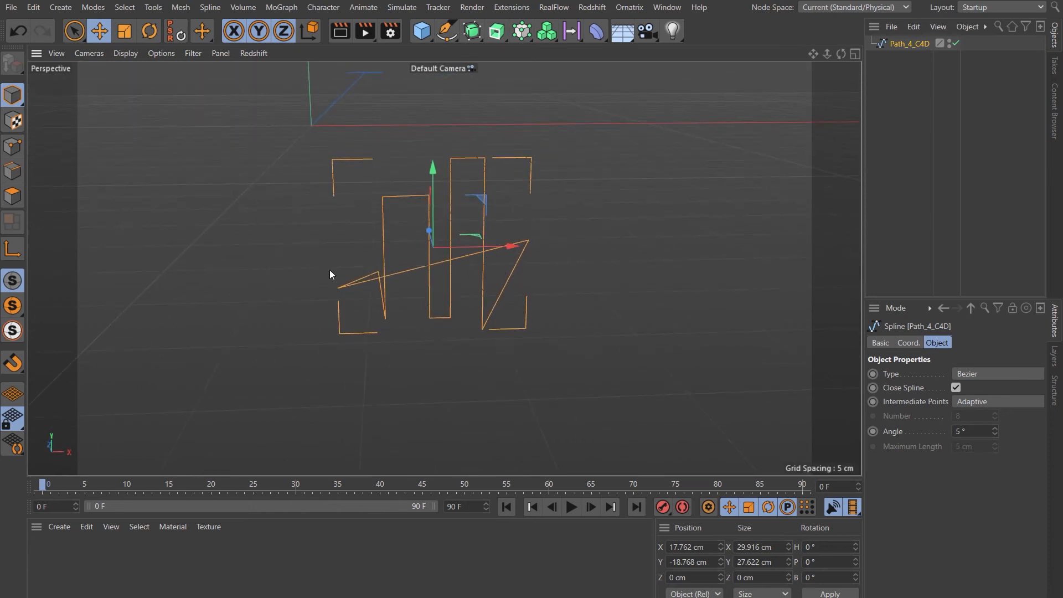
mouse_move(826, 92)
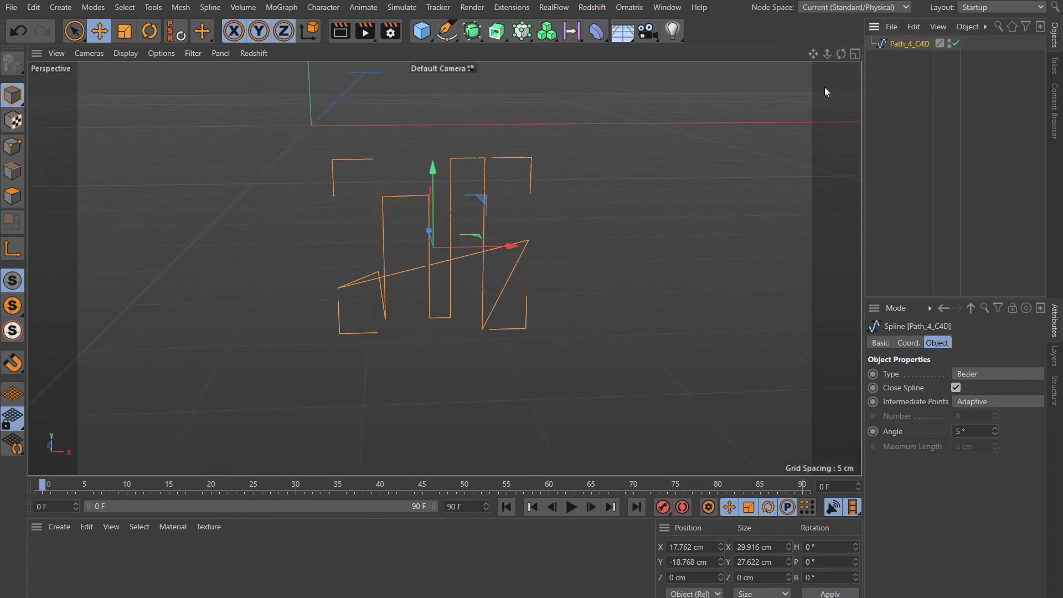